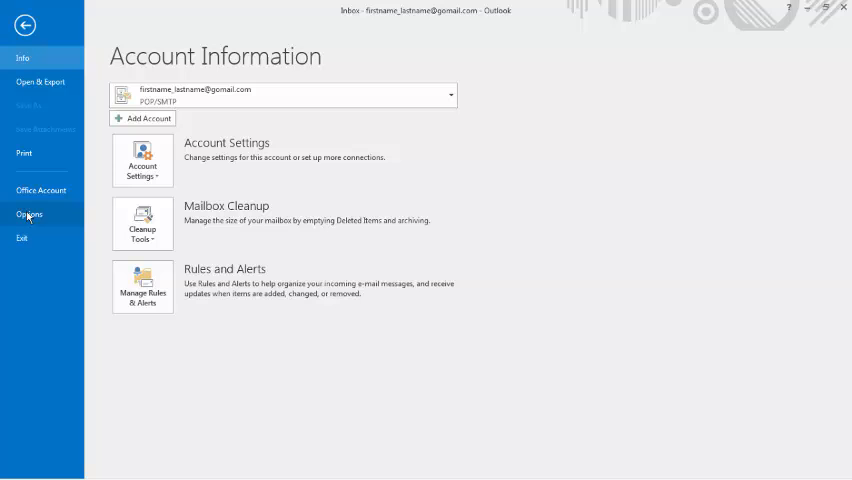
# Step: Bring up the Mail category of Outlook Options
pyautogui.click(28, 214)
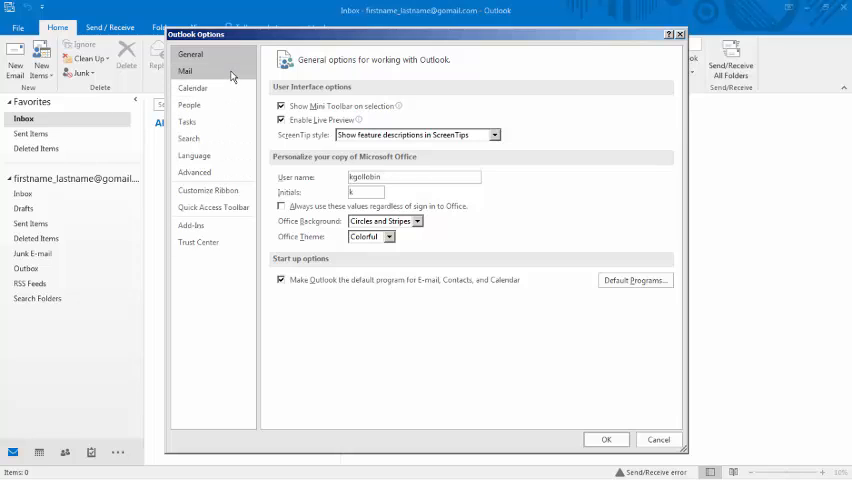
pyautogui.click(184, 72)
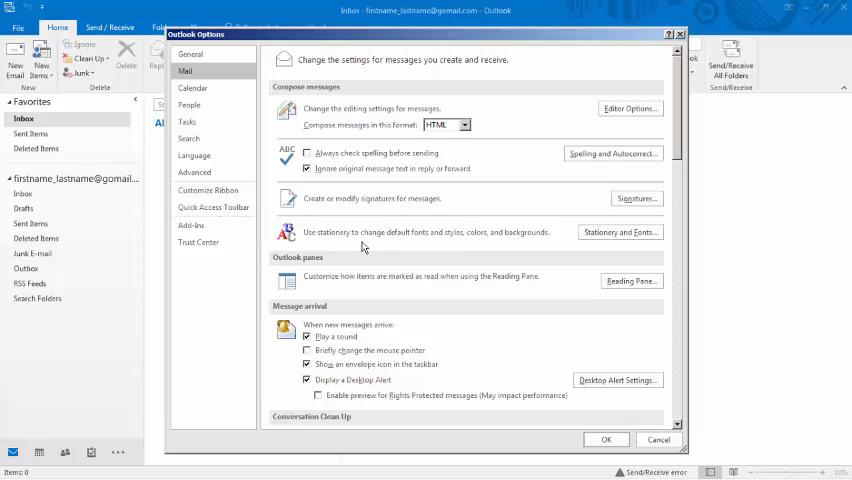
pyautogui.moveTo(362, 238)
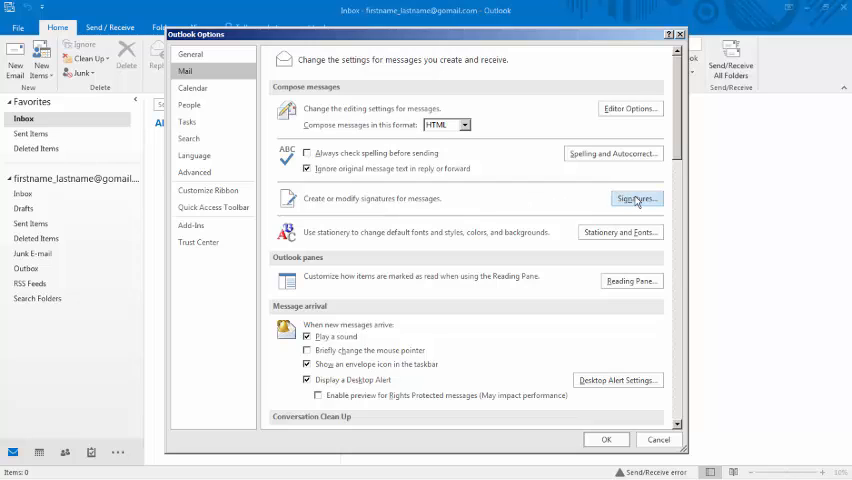
# Step: In Signatures and Stationery, add a new signature named 'Signature'
pyautogui.click(636, 198)
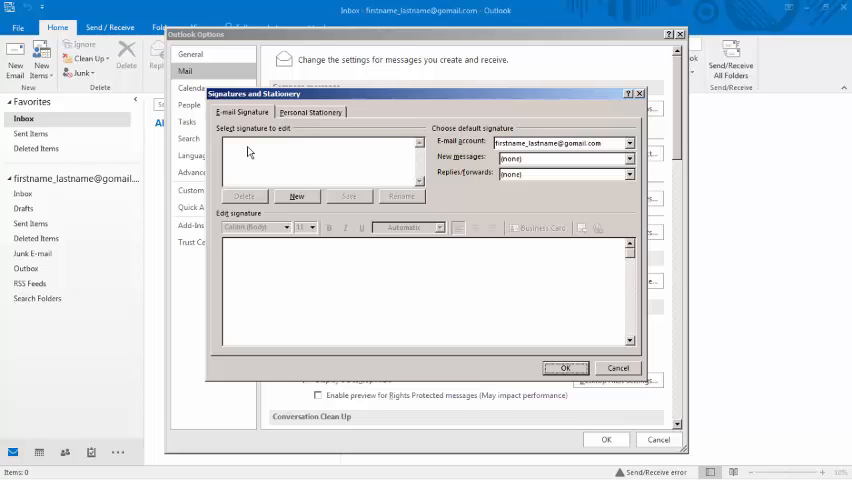
pyautogui.click(296, 196)
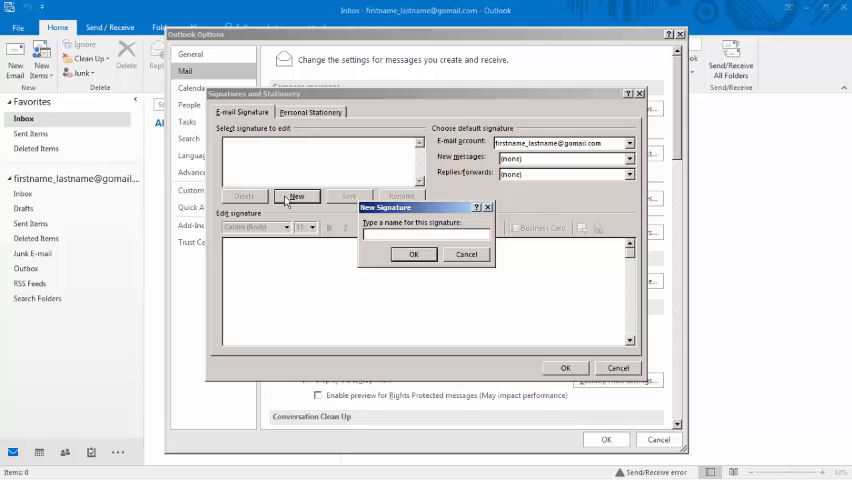
pyautogui.write('Signature')
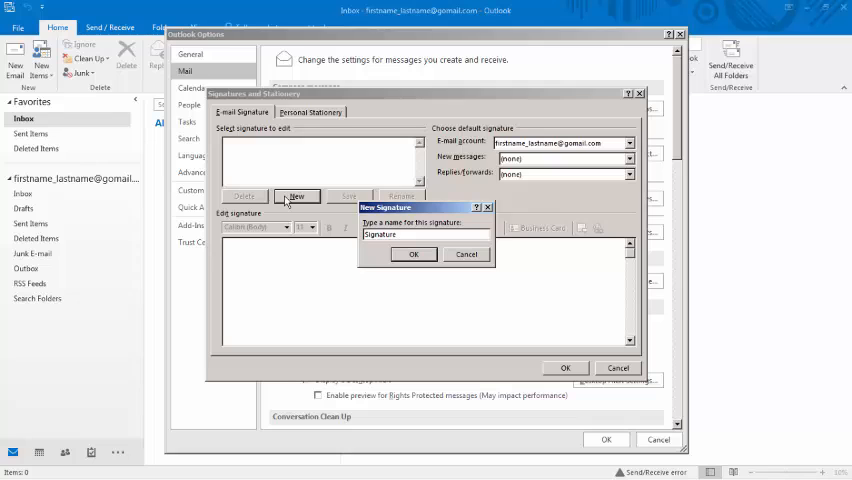
pyautogui.click(414, 254)
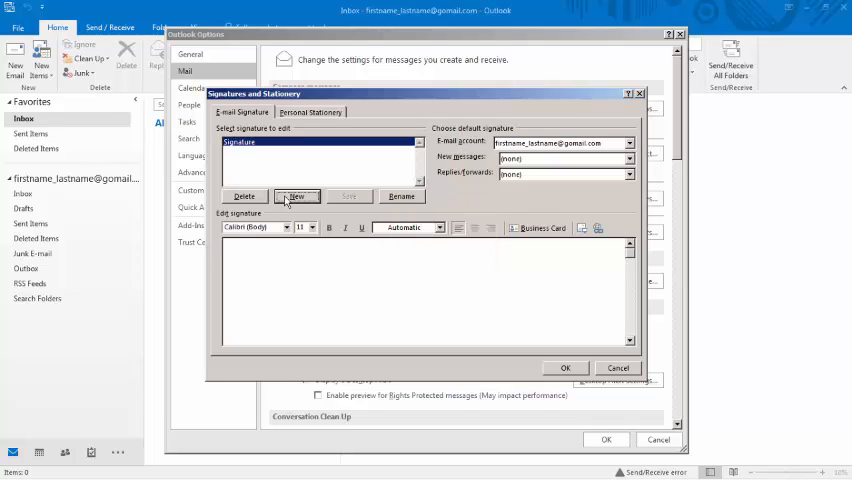
# Step: Write the signature body: Kell..., Computer Instructor, Career Source on three lines
pyautogui.click(296, 196)
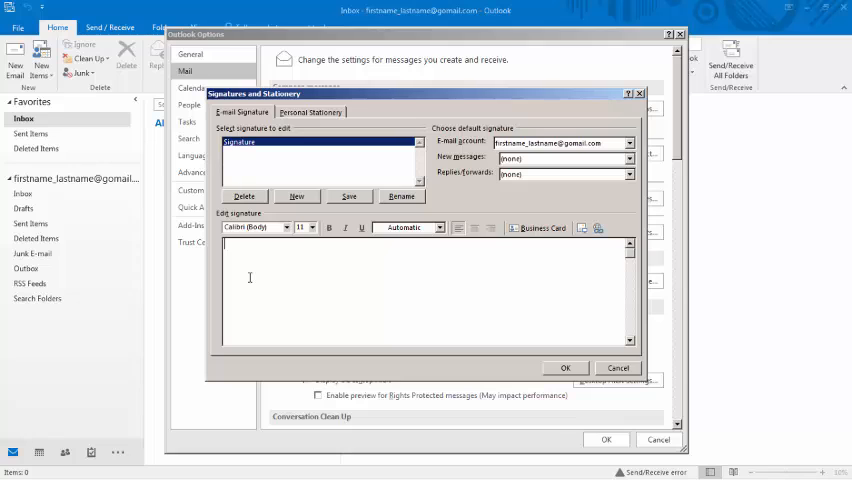
pyautogui.write('Kelly Gollob')
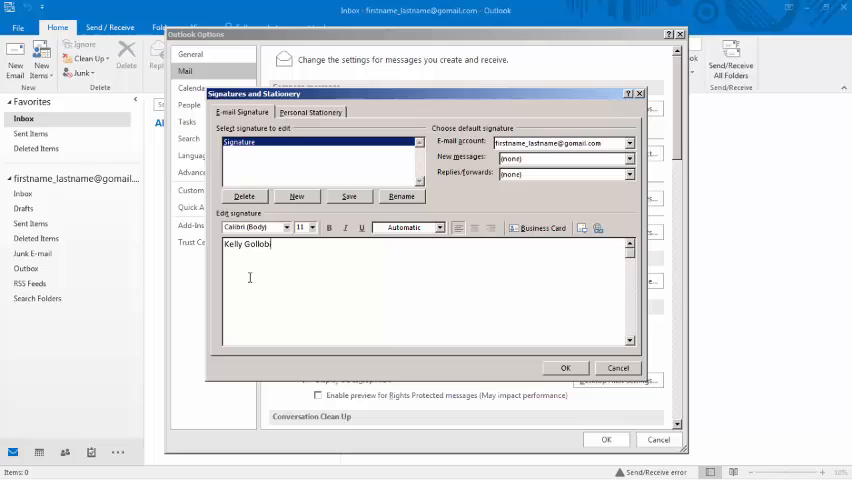
pyautogui.write('c')
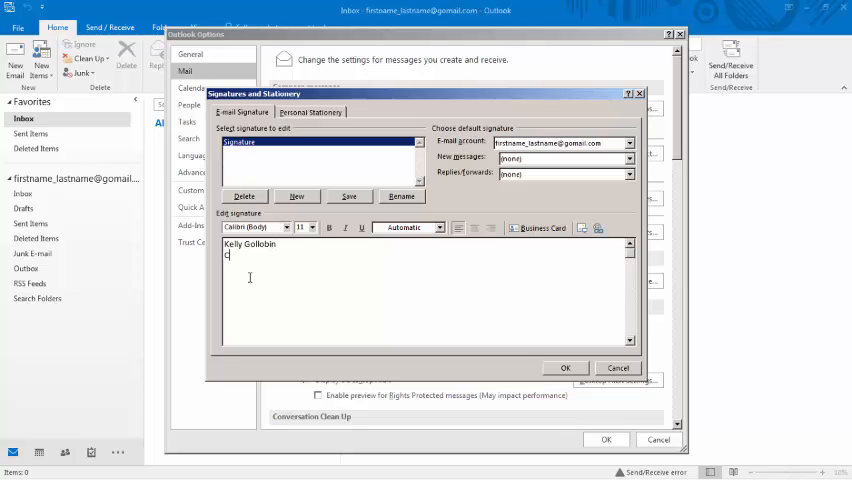
pyautogui.write('Computer')
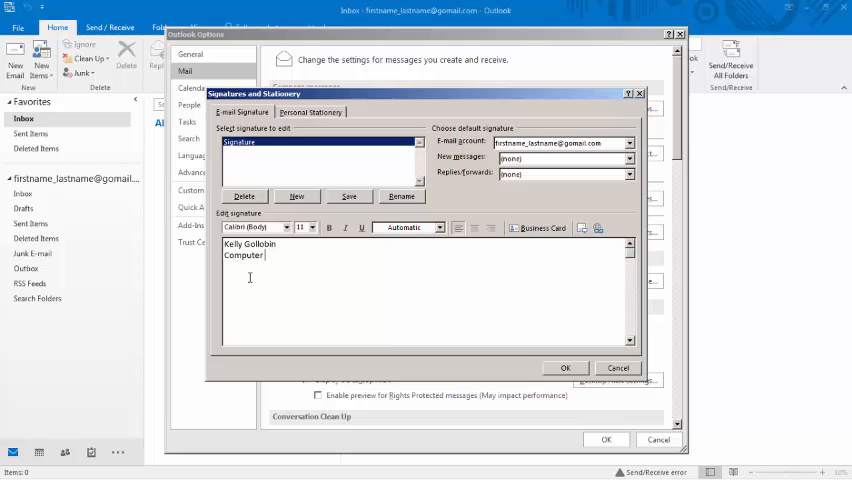
pyautogui.write('Instrutor')
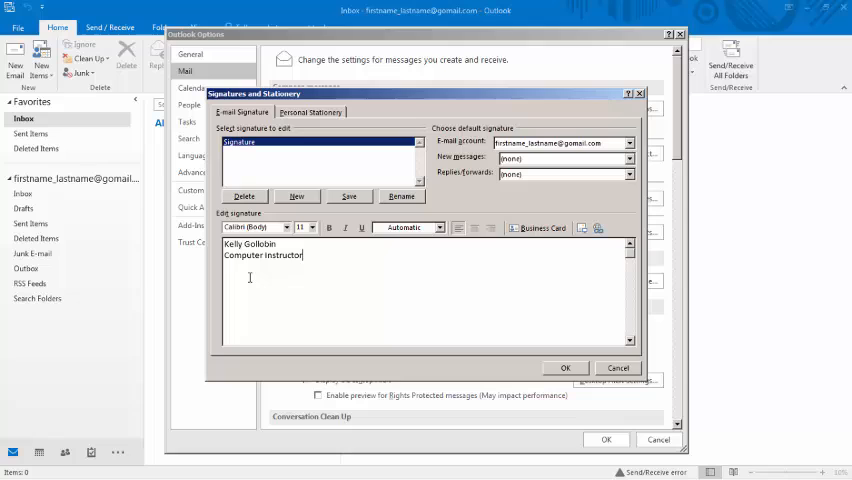
pyautogui.write('Career Sou')
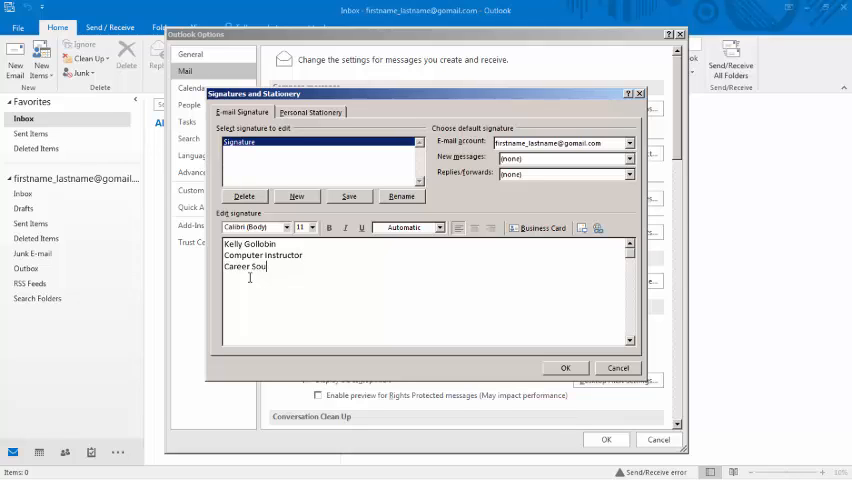
pyautogui.write('rce')
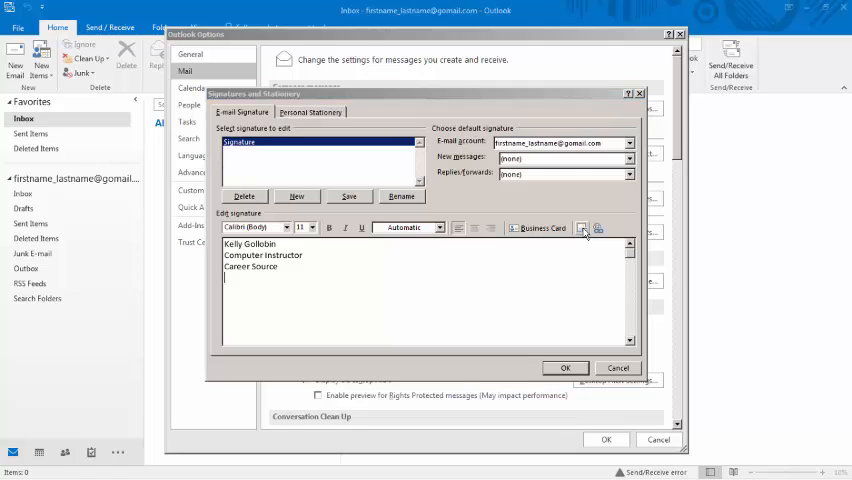
# Step: Insert the Rolling Stones tongue image from Pictures below the signature text
pyautogui.click(586, 228)
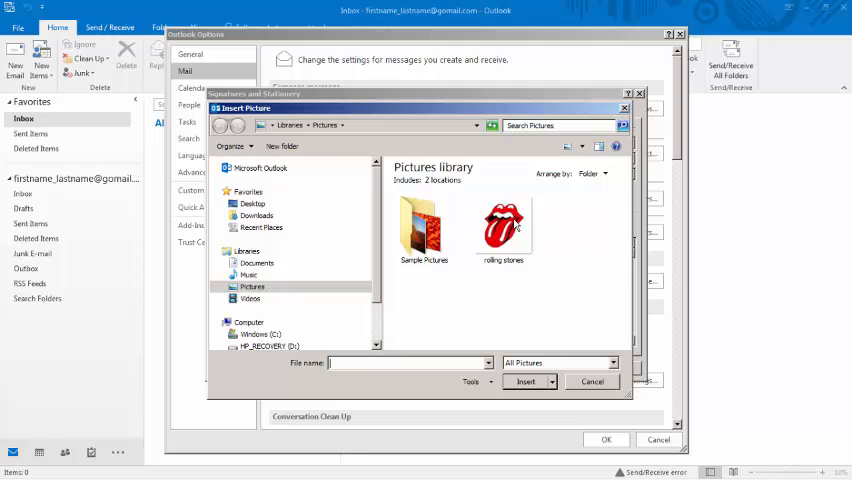
pyautogui.click(504, 228)
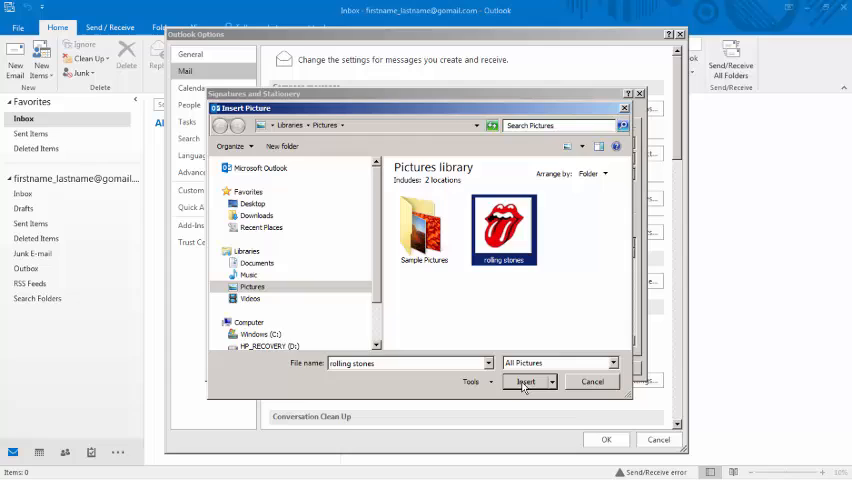
pyautogui.click(524, 382)
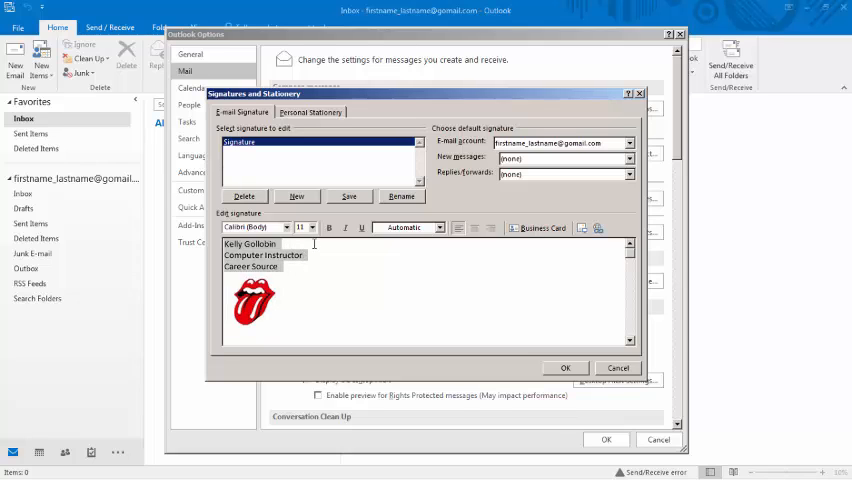
# Step: Apply the Arial Black font to the selected signature lines
pyautogui.click(316, 228)
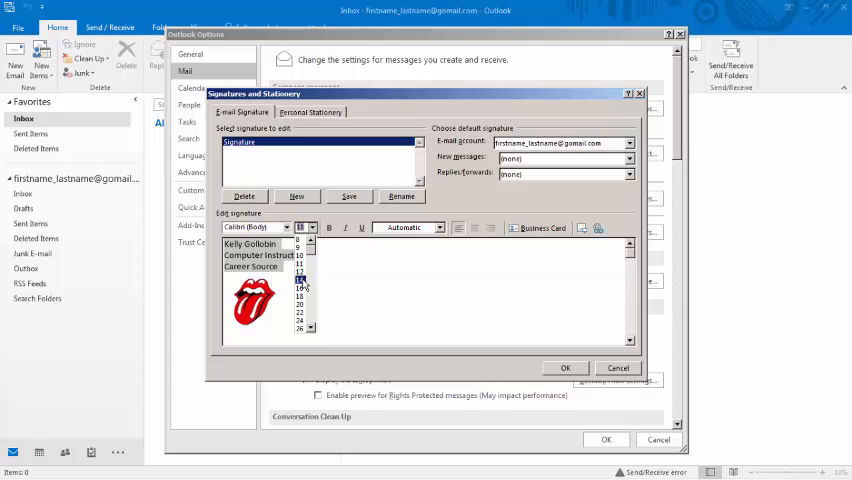
pyautogui.click(284, 226)
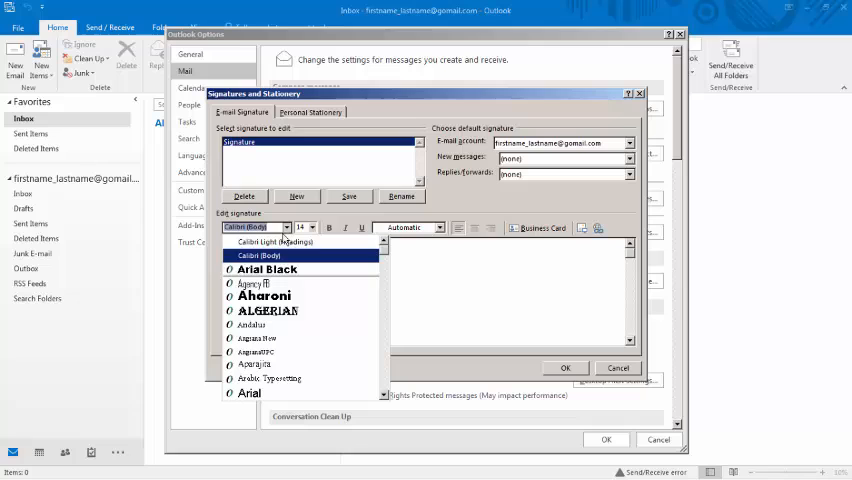
pyautogui.click(266, 268)
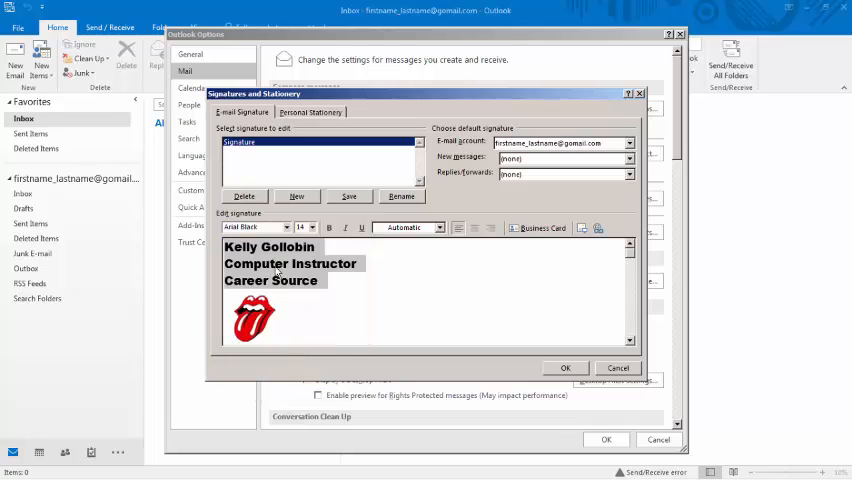
pyautogui.moveTo(354, 288)
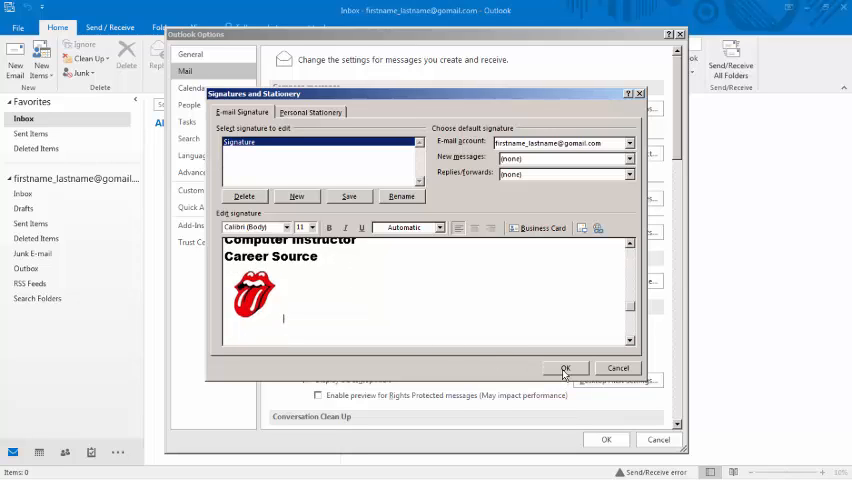
# Step: Confirm the signature and options dialogs, then begin a New Email carrying the signature
pyautogui.click(564, 368)
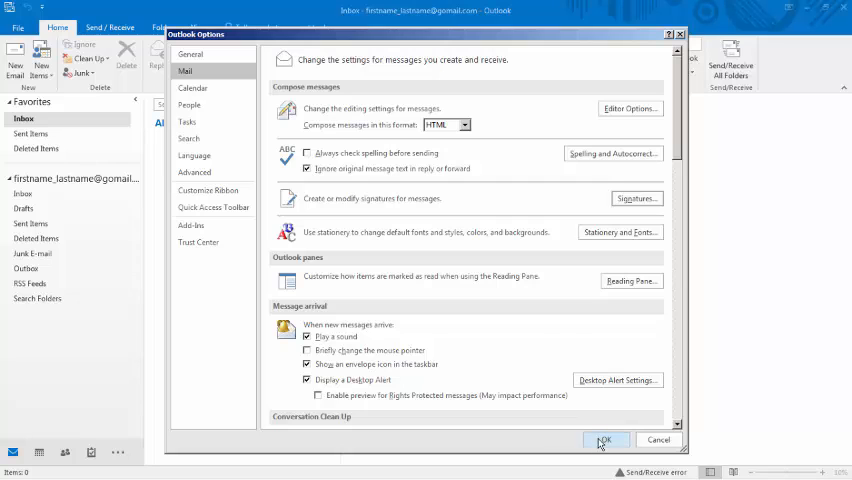
pyautogui.click(606, 440)
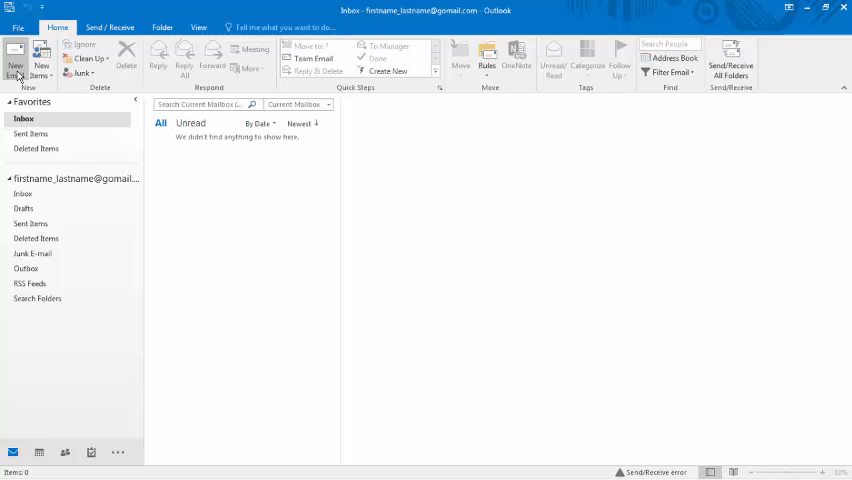
pyautogui.click(16, 58)
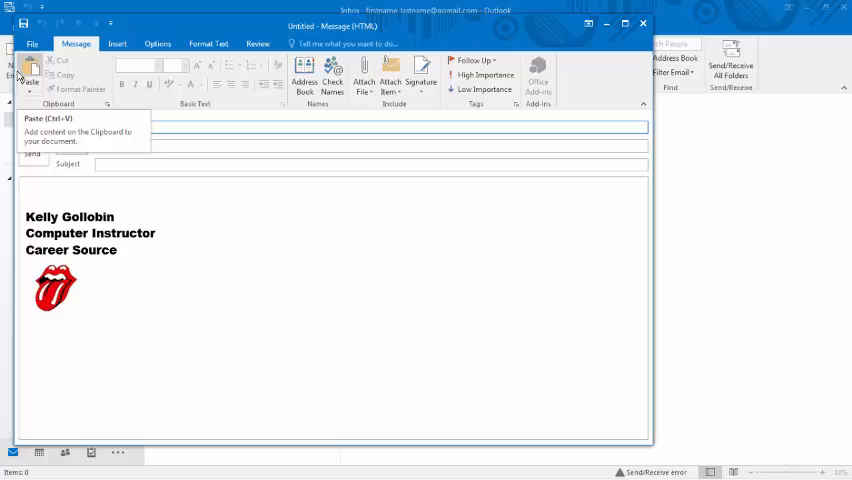